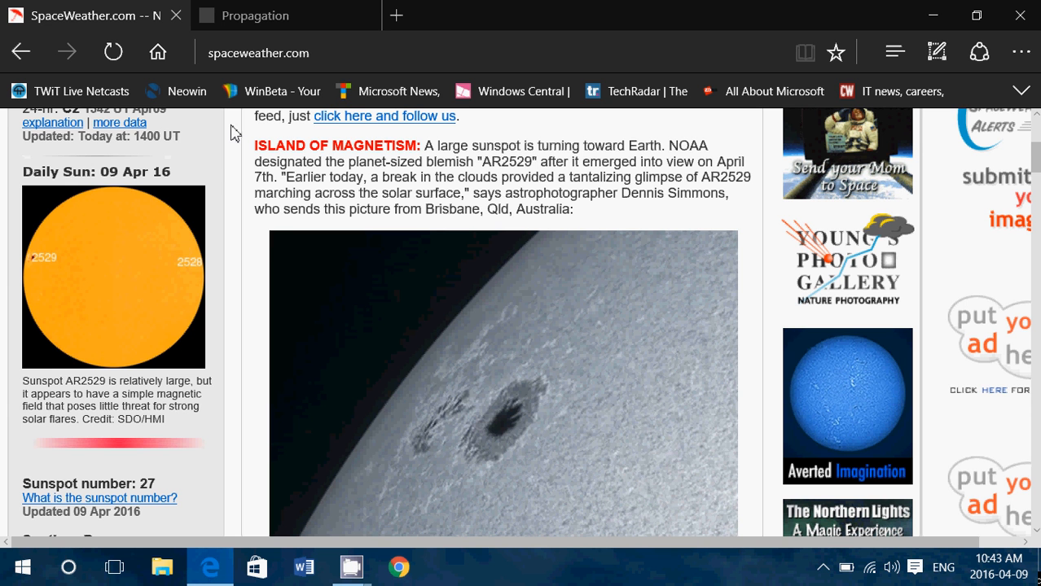
mouse_move(508, 361)
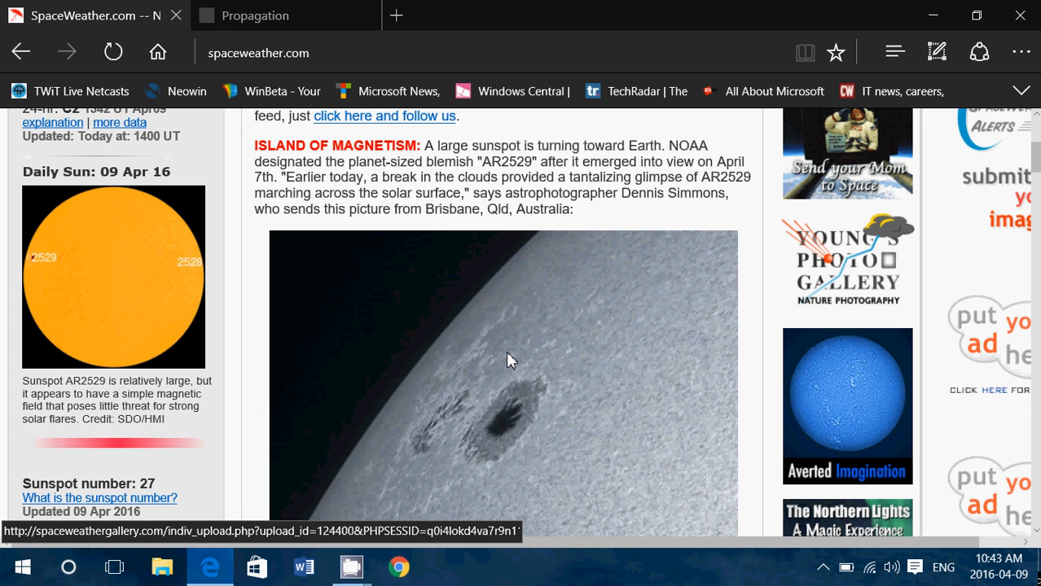
mouse_move(337, 486)
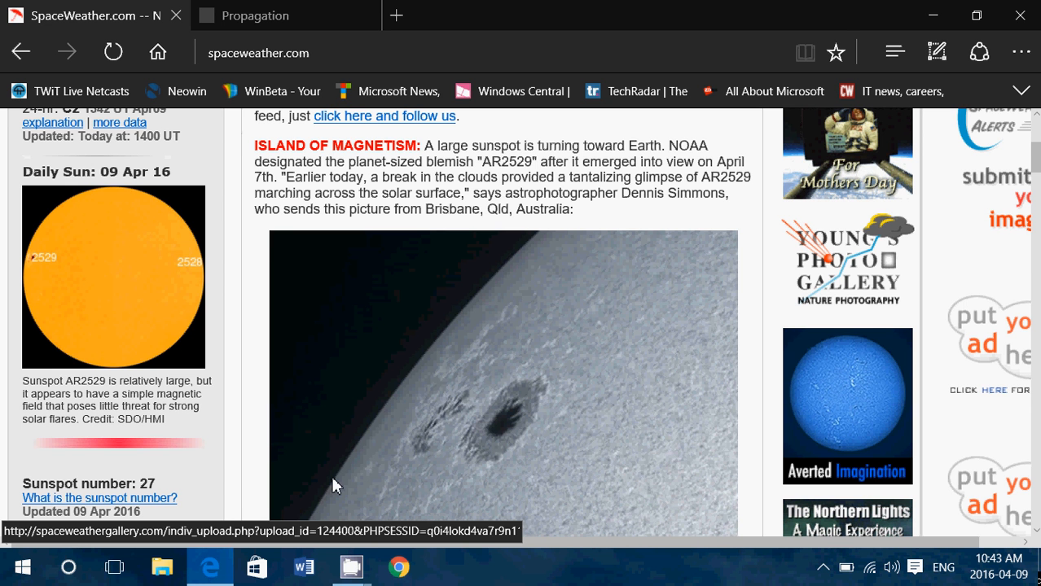
mouse_move(593, 319)
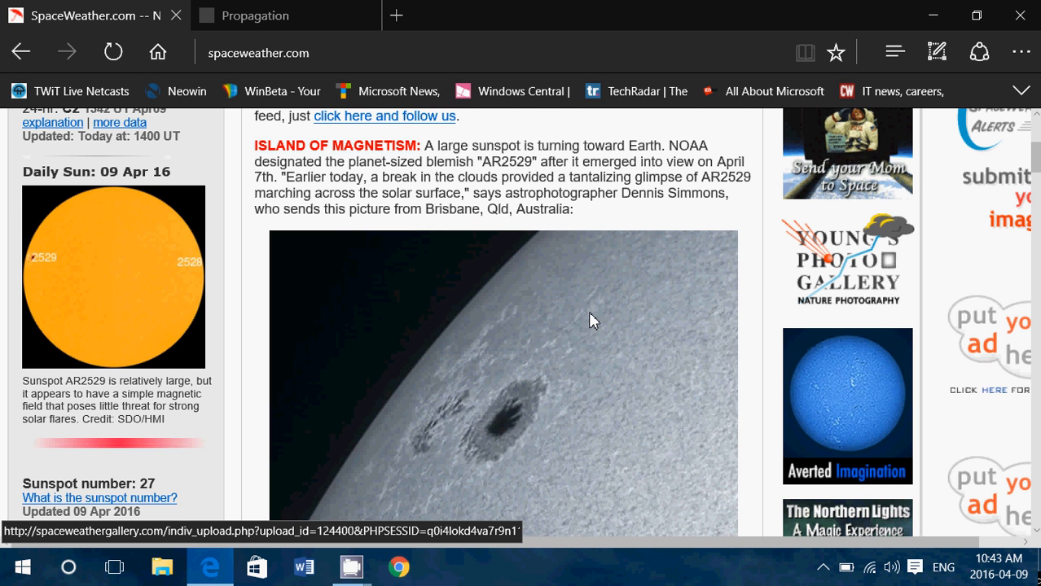
Switch to the dx.qsl.net Propagation page showing WWV indices SFI 98, A 9, K 1.
scroll(down, 3)
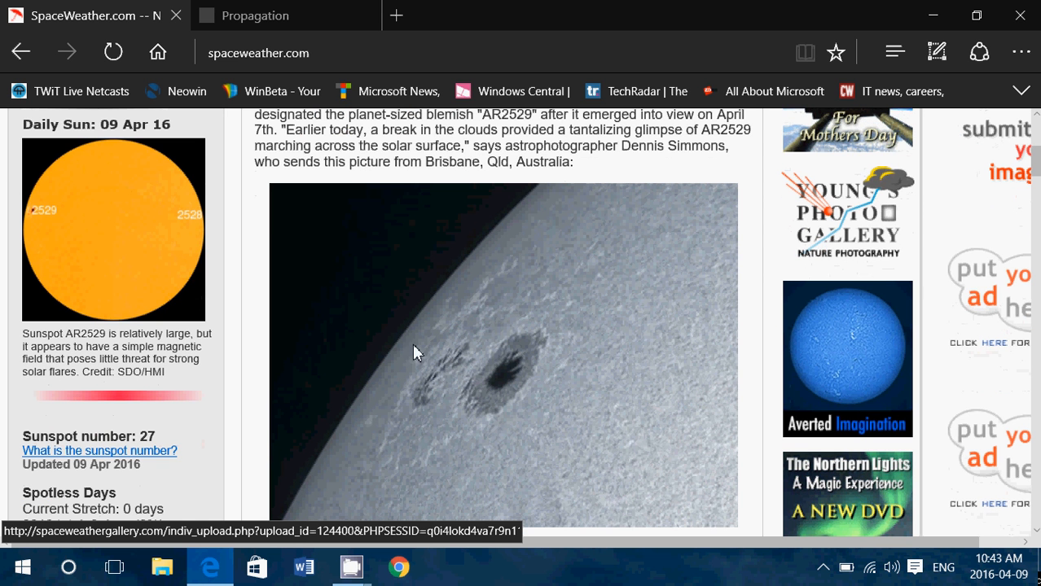
mouse_move(639, 375)
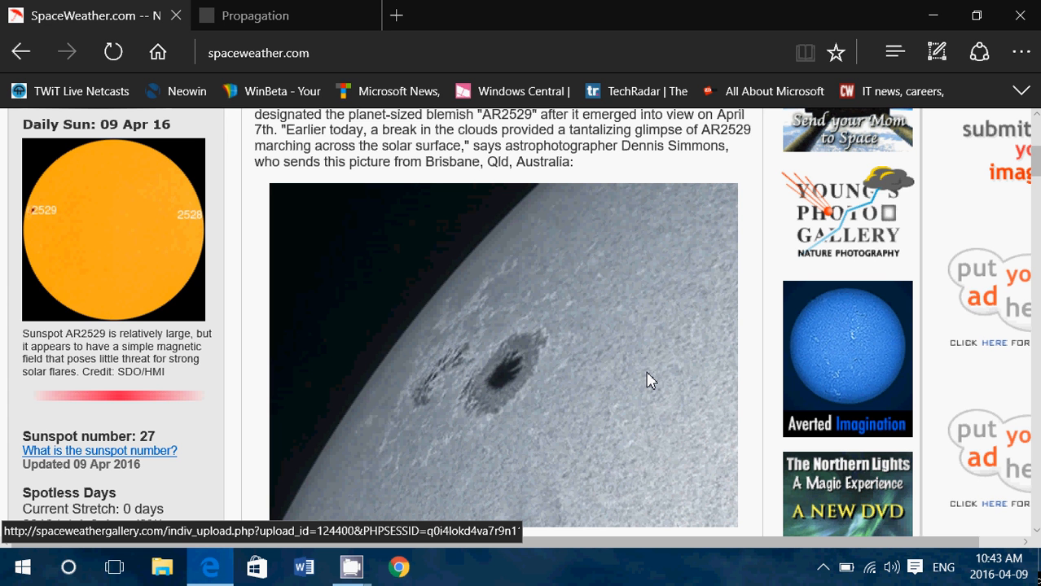
mouse_move(365, 367)
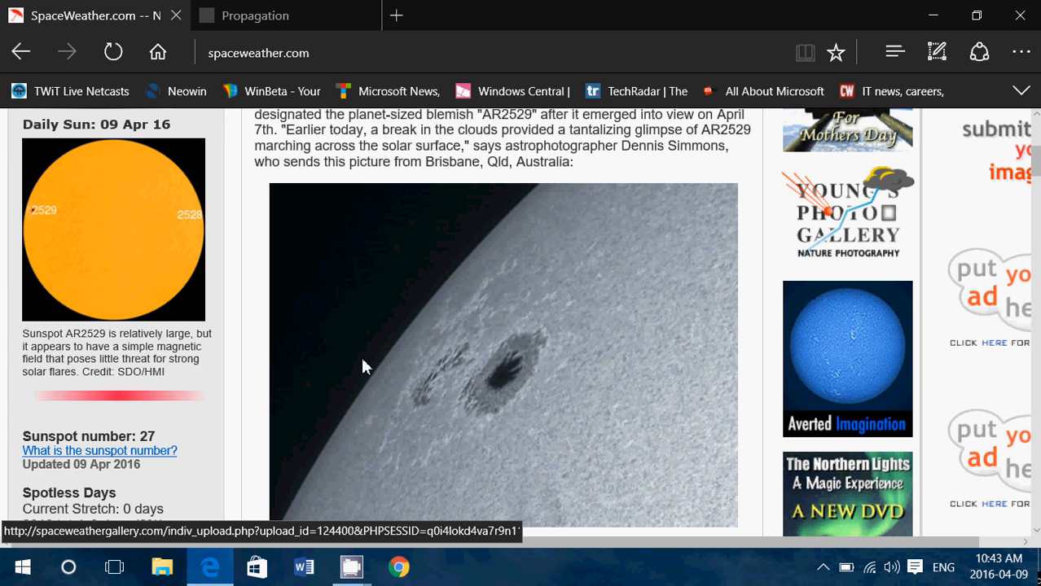
mouse_move(562, 430)
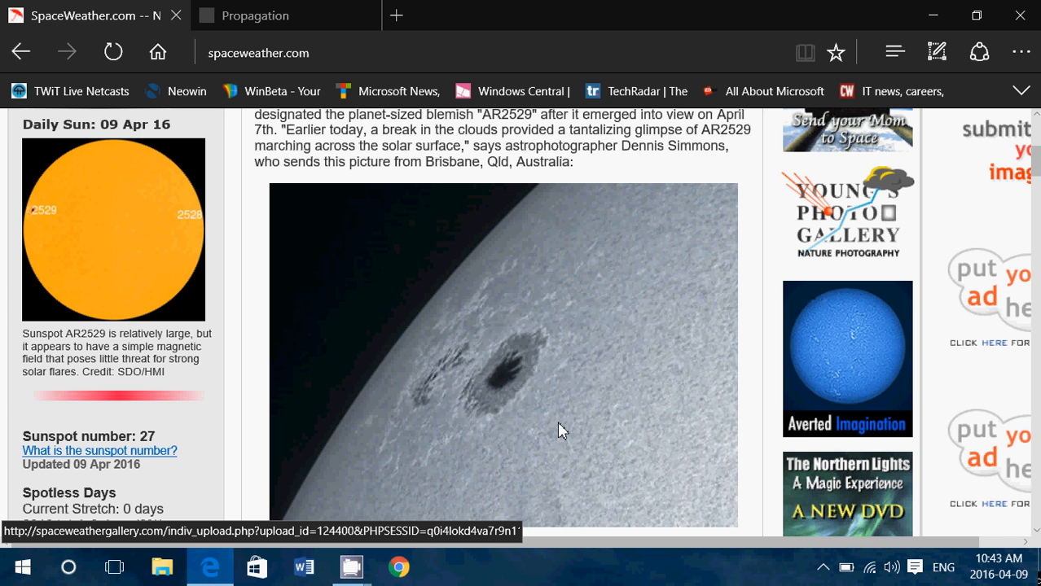
mouse_move(545, 476)
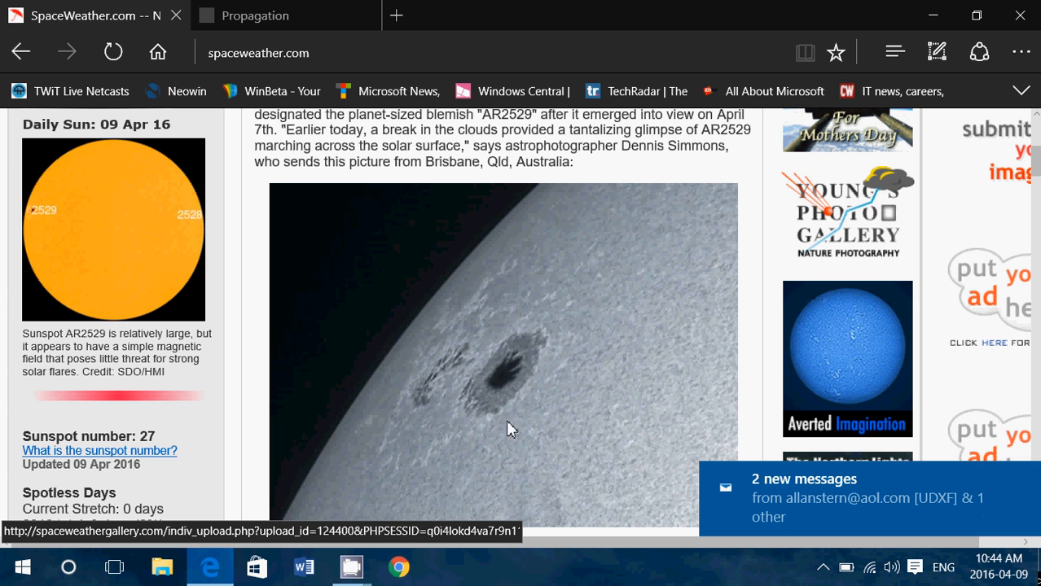
mouse_move(595, 468)
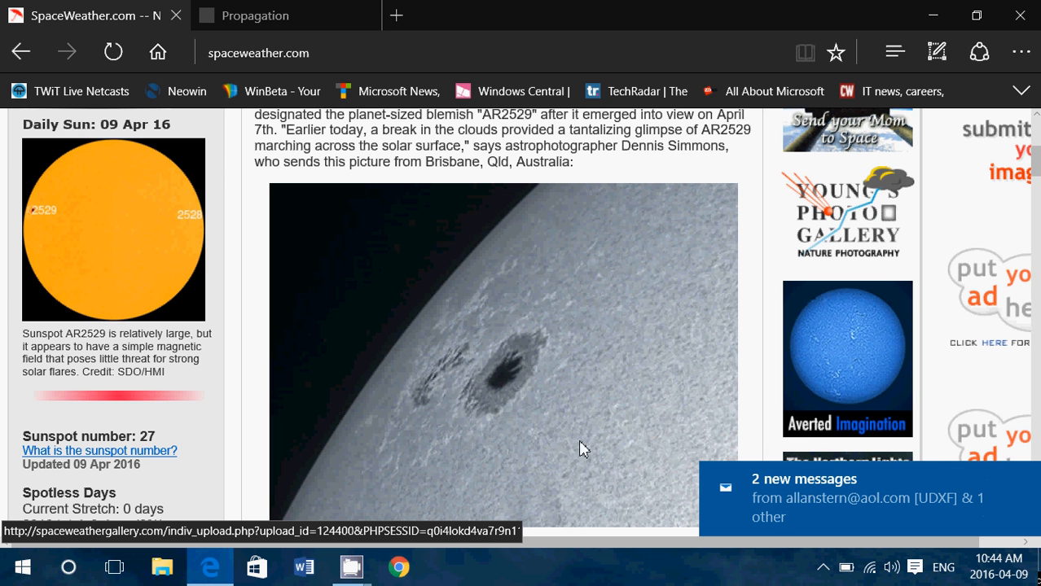
mouse_move(482, 362)
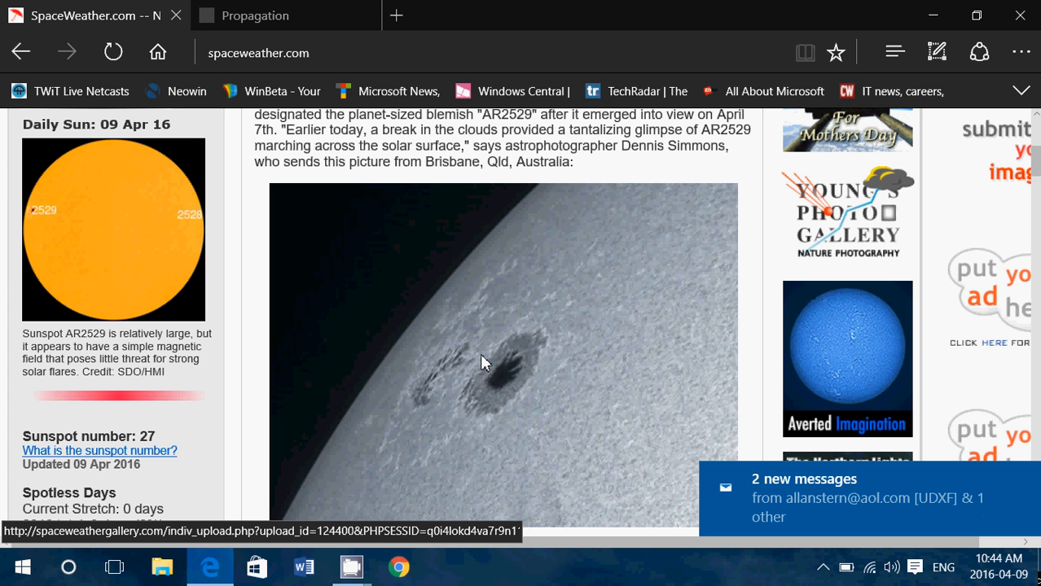
mouse_move(507, 388)
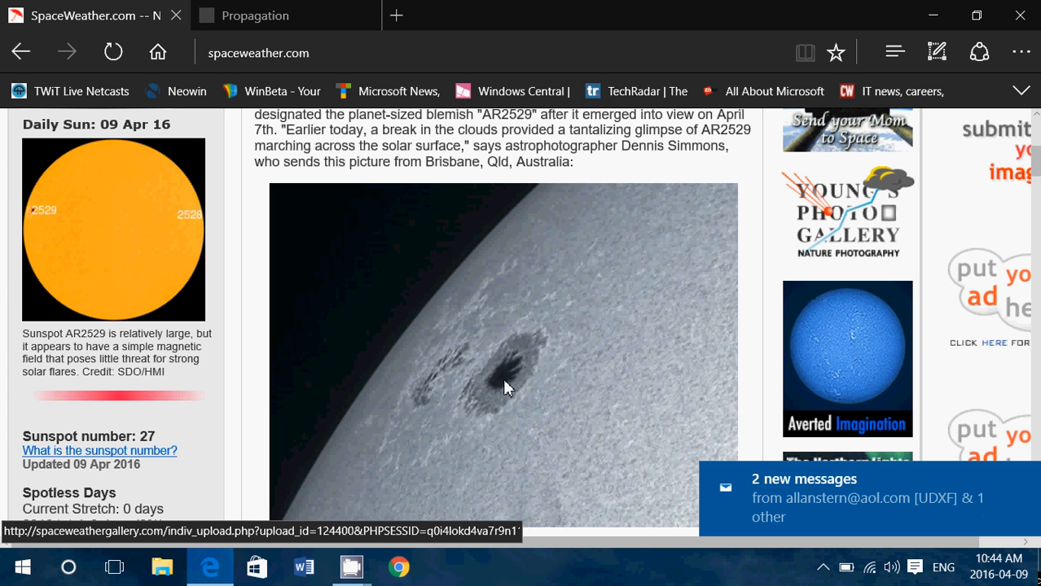
mouse_move(521, 396)
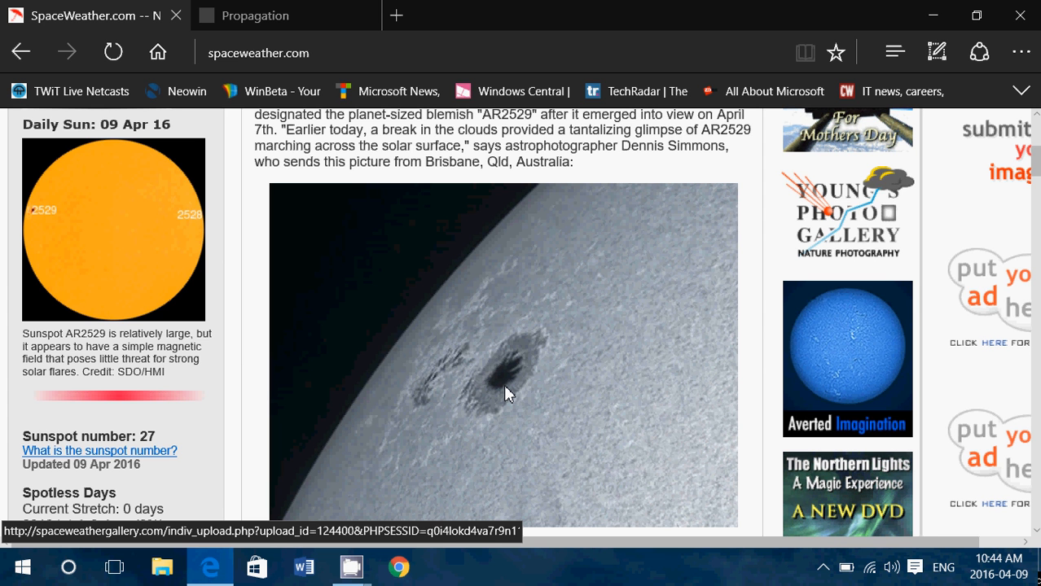
click(254, 16)
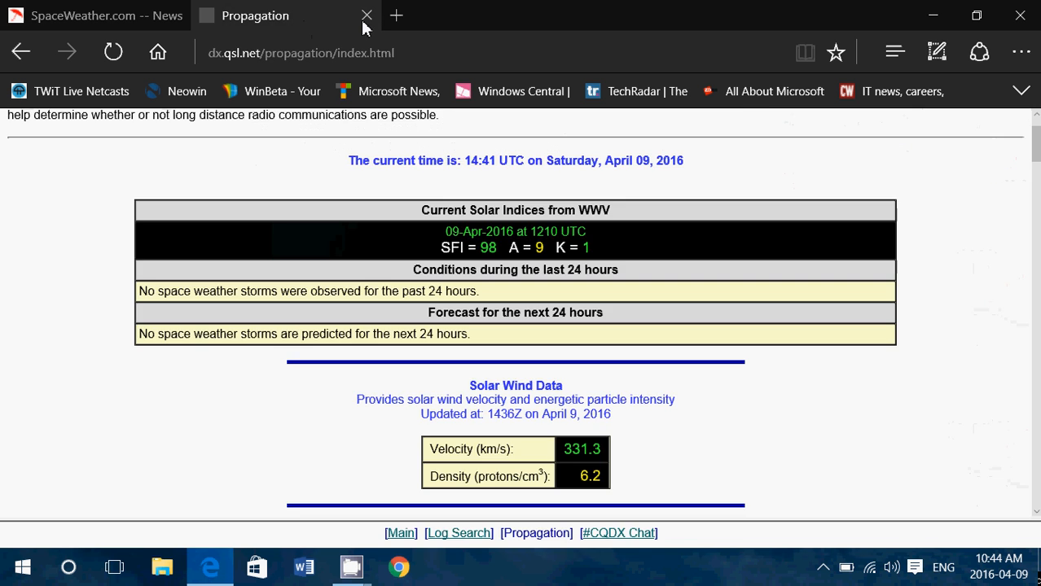
mouse_move(446, 304)
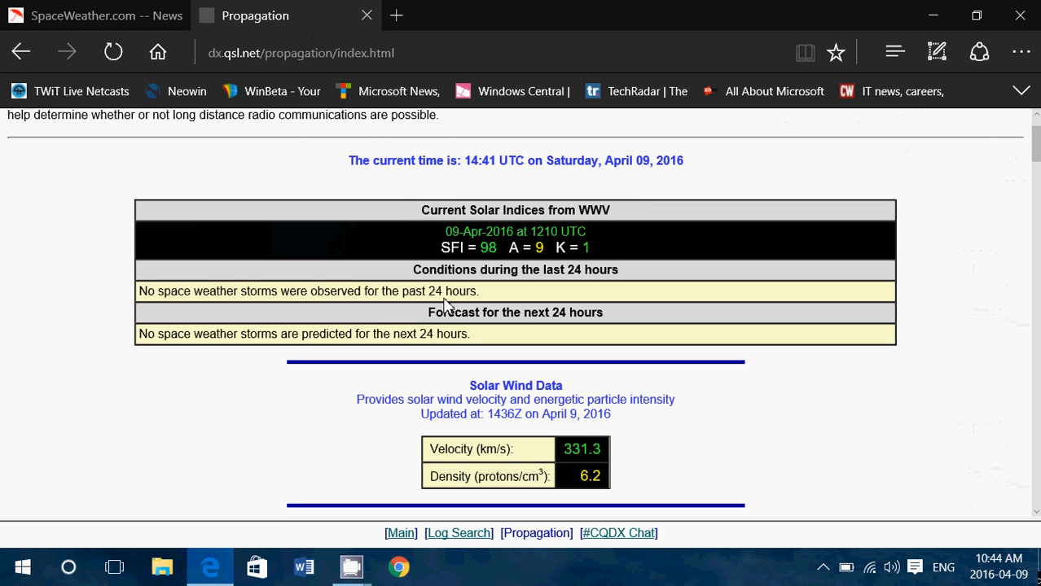
mouse_move(652, 241)
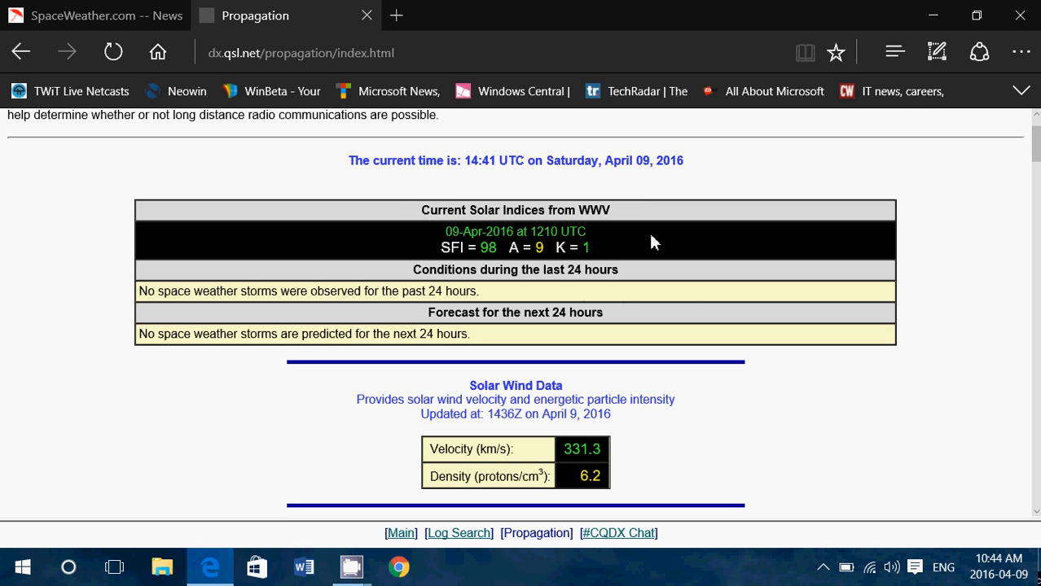
mouse_move(622, 292)
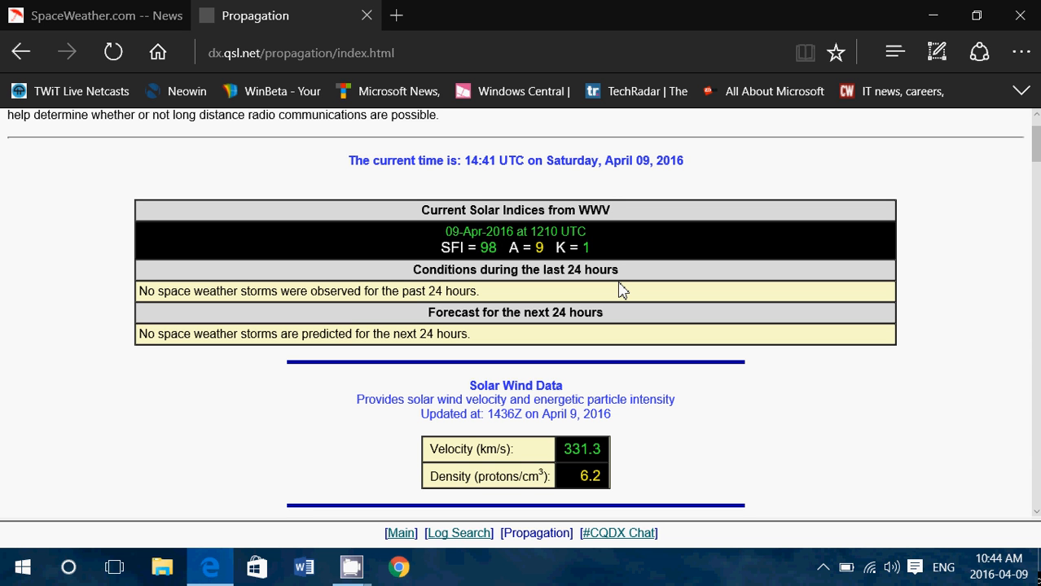
mouse_move(310, 8)
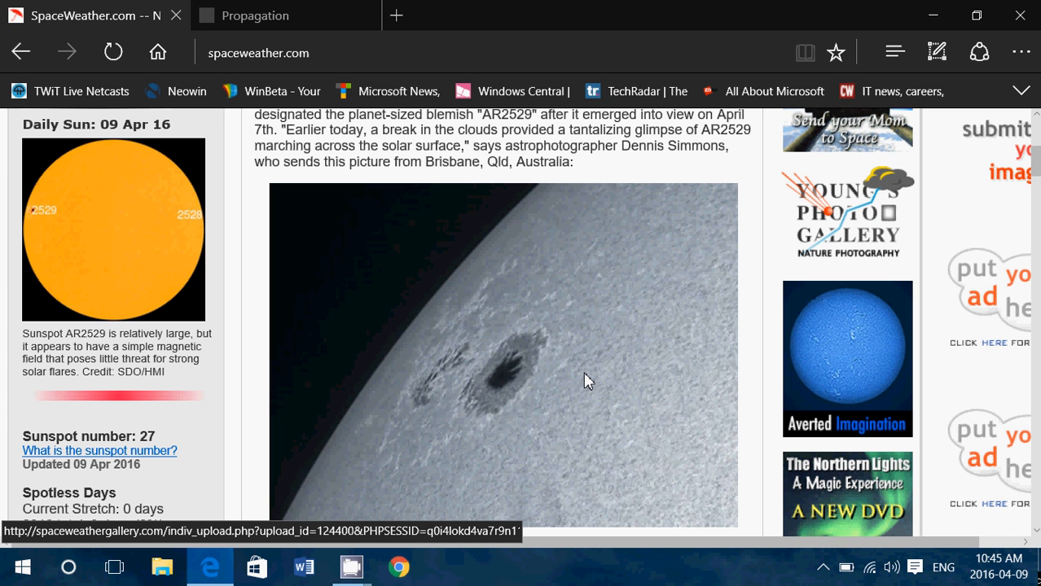
mouse_move(492, 283)
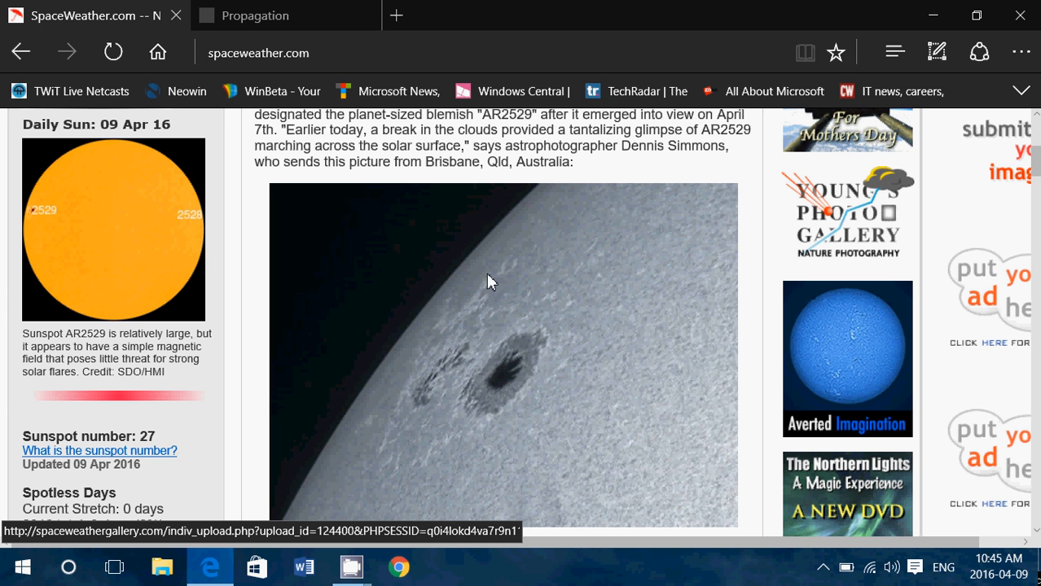
mouse_move(546, 443)
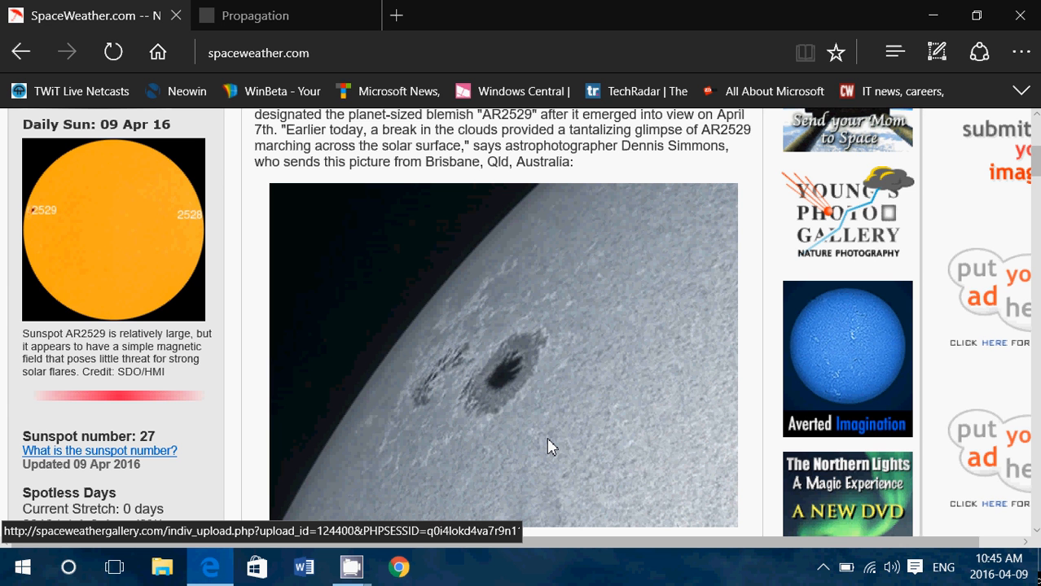
mouse_move(394, 365)
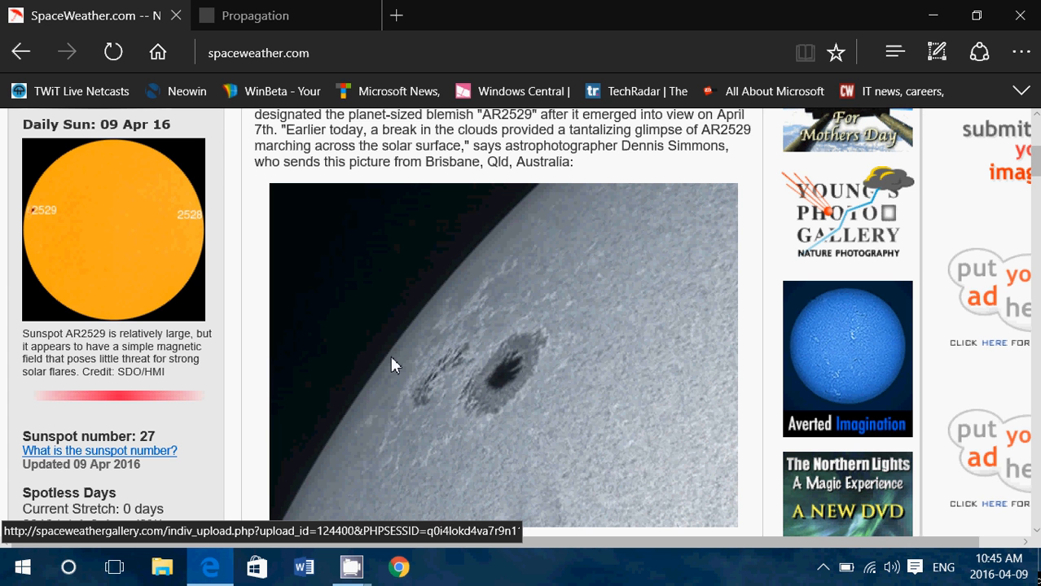
mouse_move(590, 411)
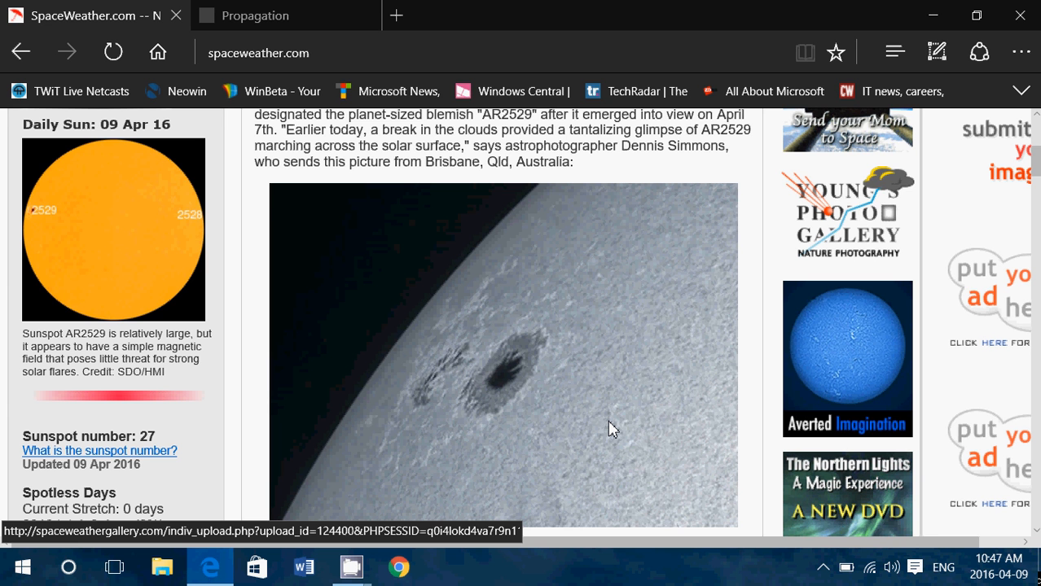
mouse_move(24, 230)
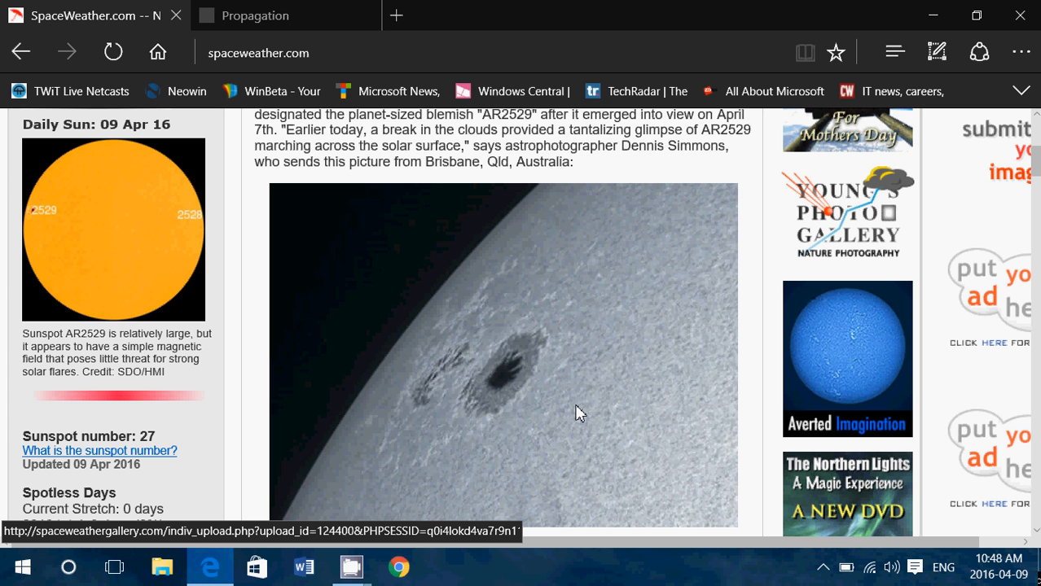
mouse_move(551, 391)
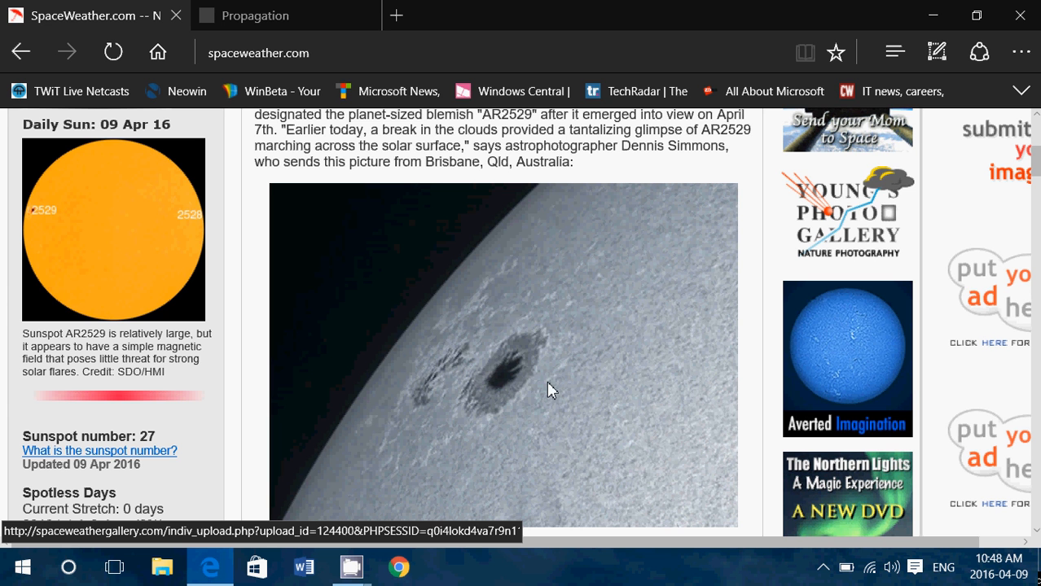
mouse_move(440, 316)
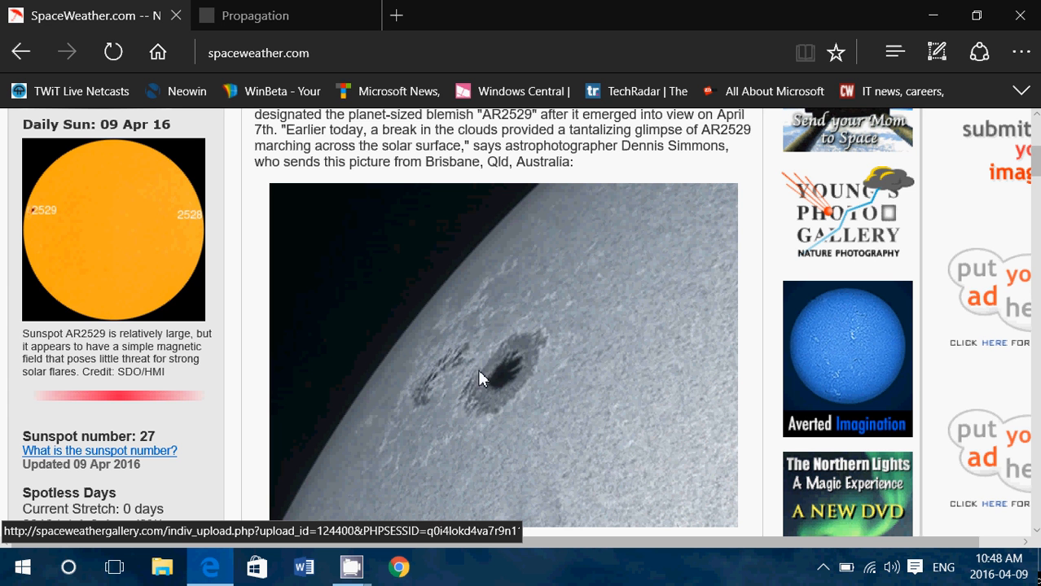
mouse_move(3, 236)
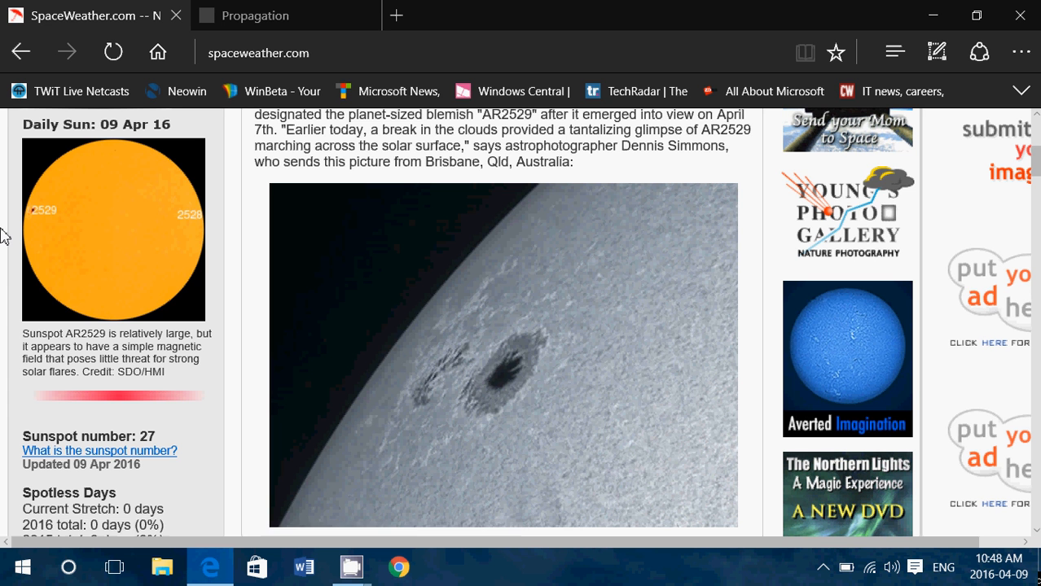
mouse_move(259, 371)
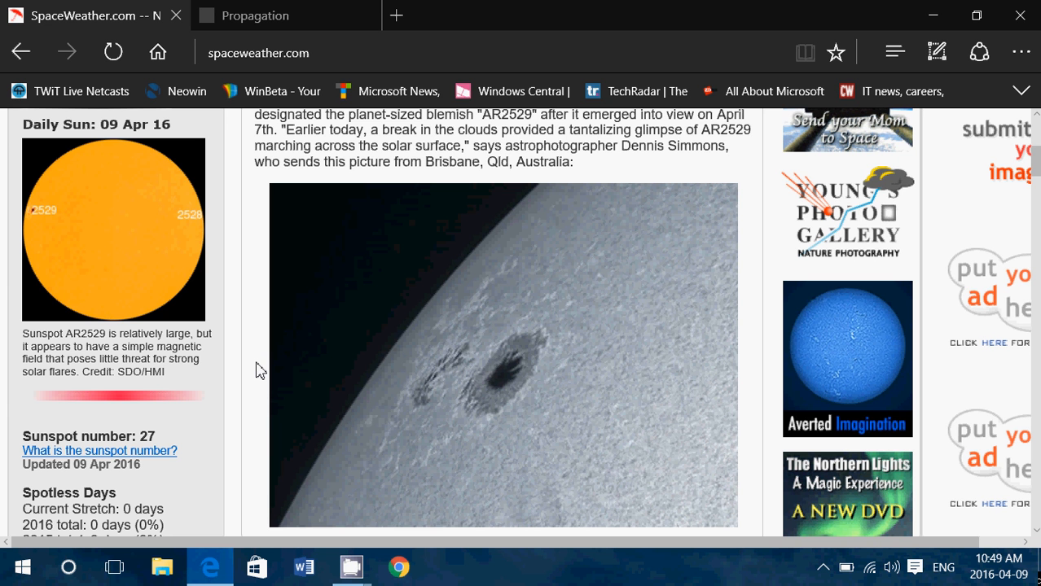
mouse_move(231, 313)
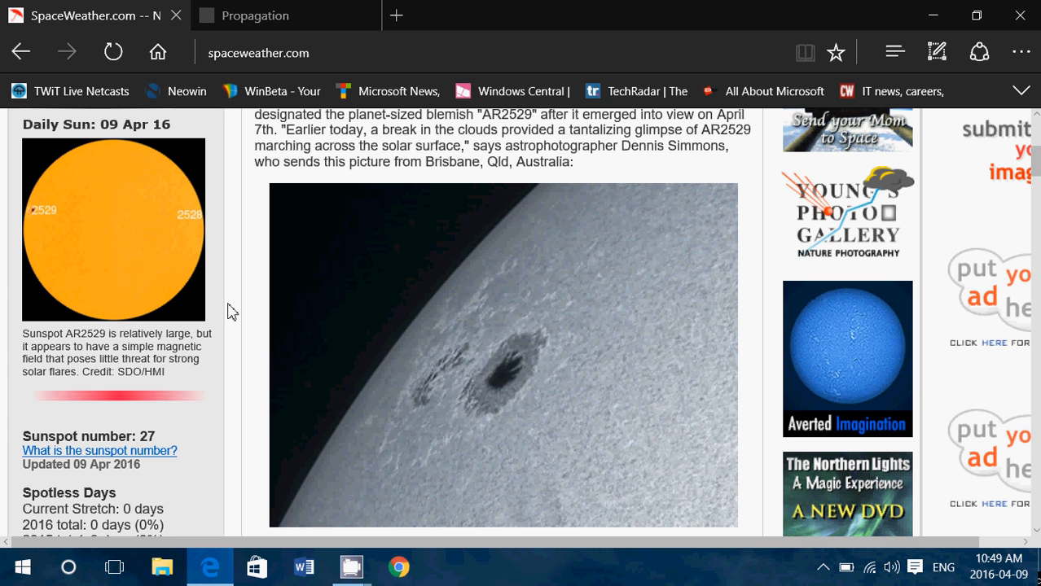
mouse_move(111, 218)
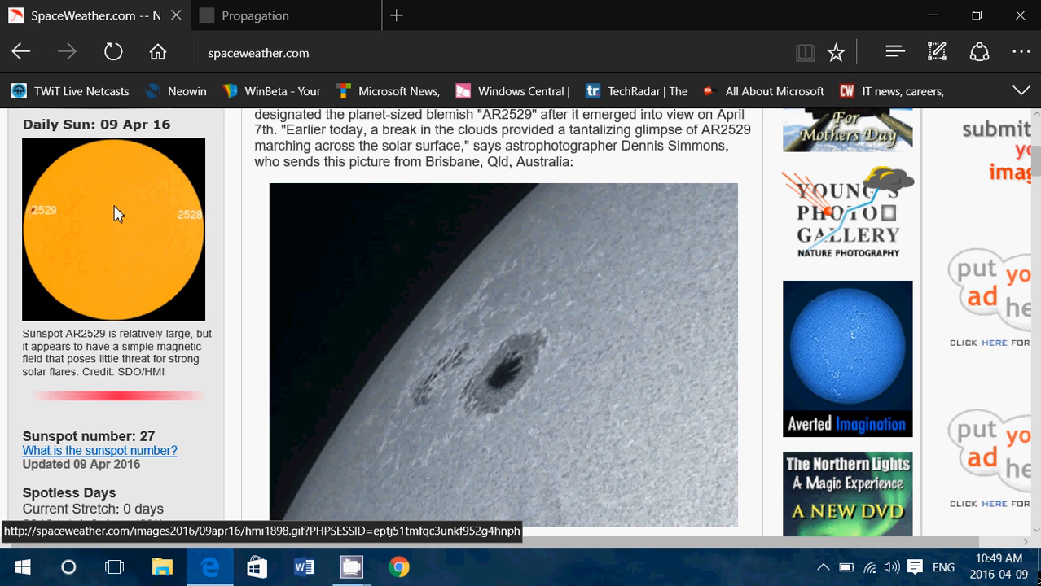
mouse_move(443, 332)
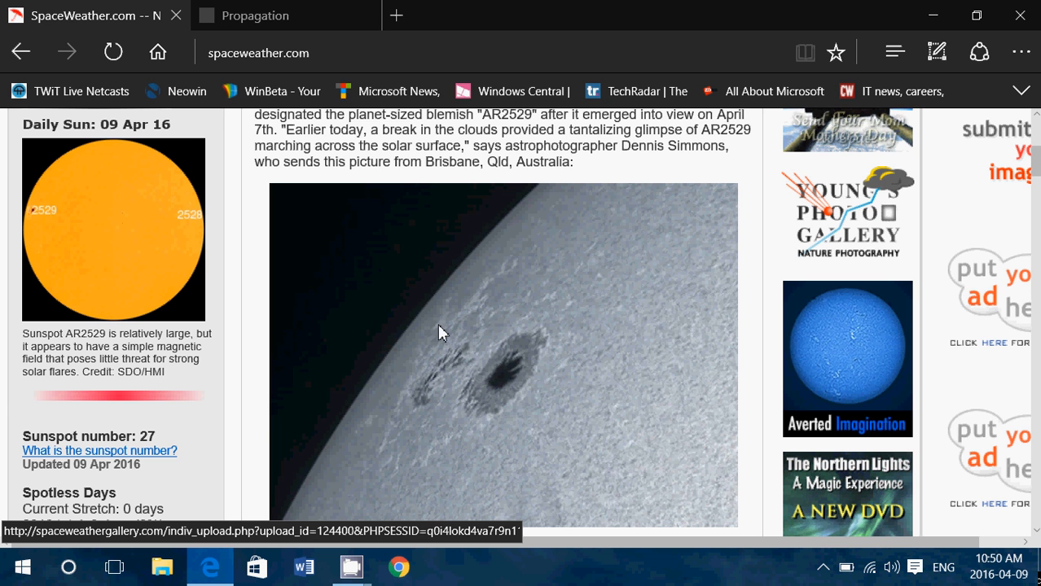
mouse_move(448, 437)
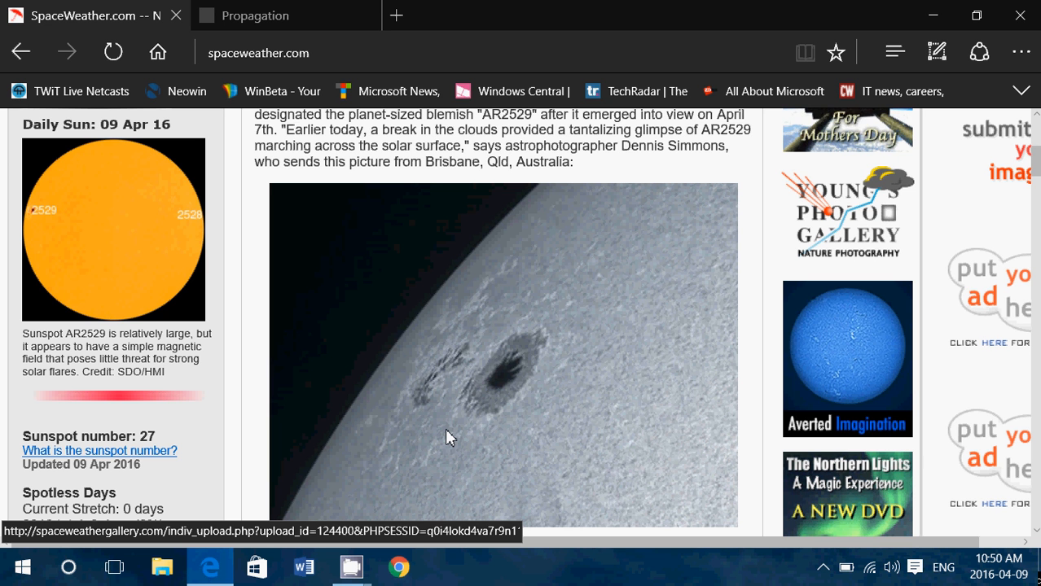
mouse_move(476, 439)
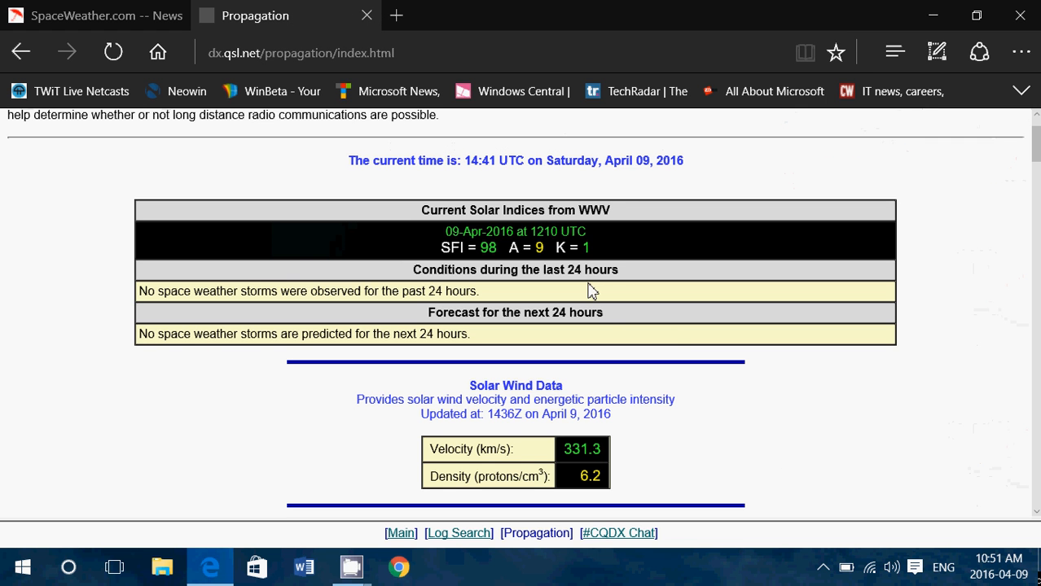
mouse_move(639, 337)
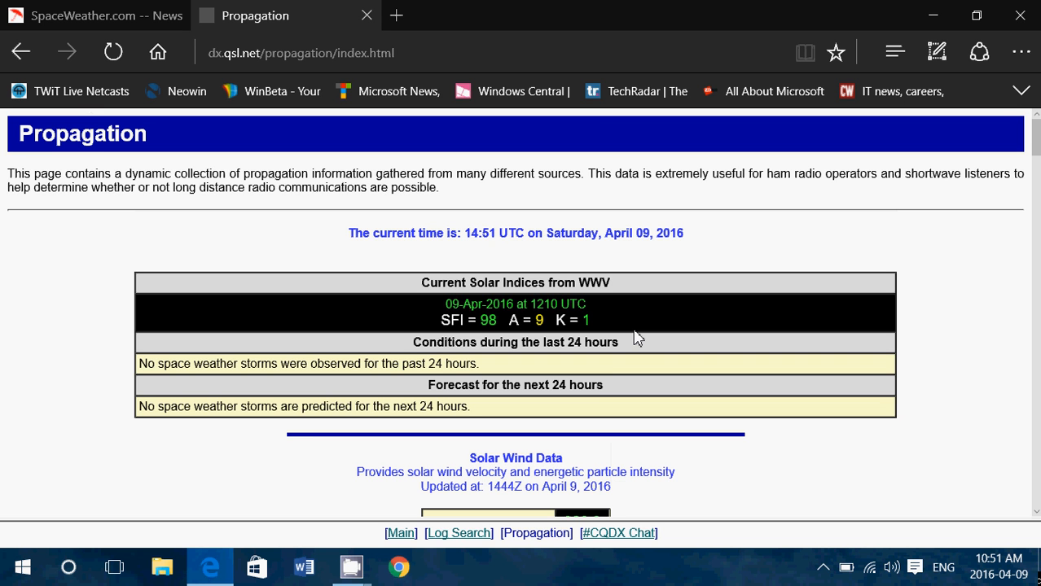
mouse_move(466, 297)
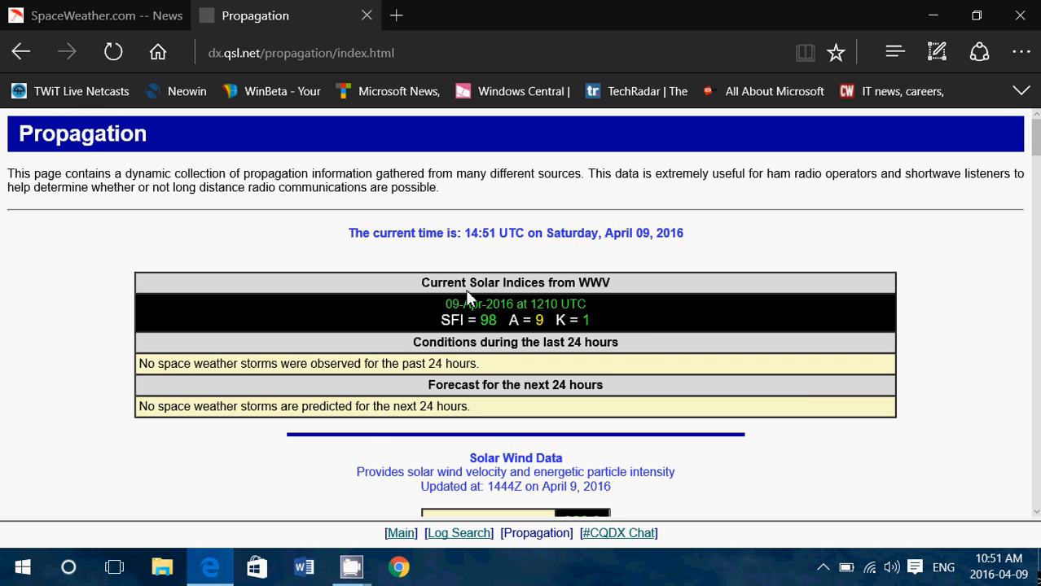
mouse_move(482, 362)
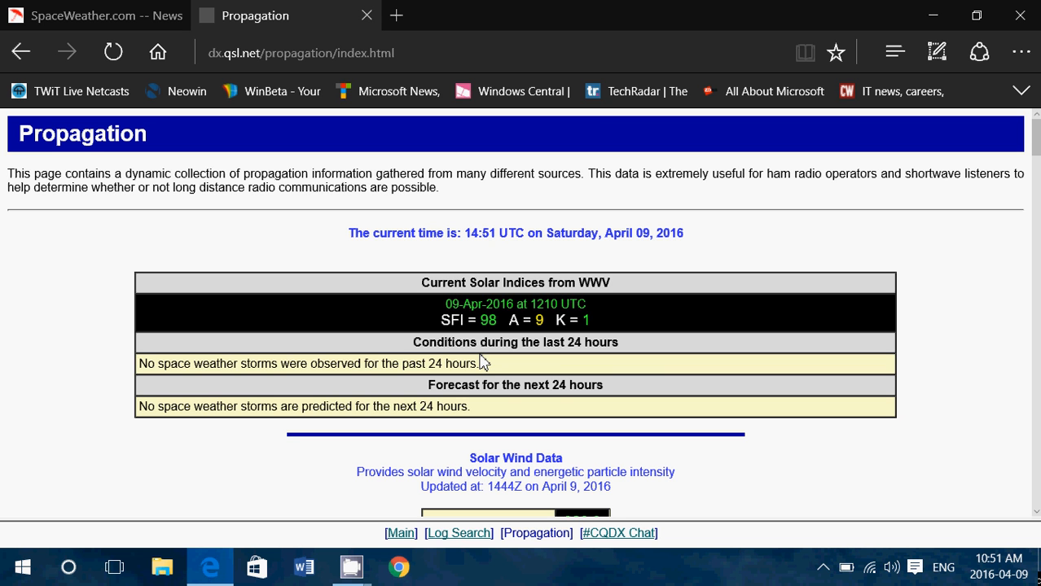
mouse_move(681, 326)
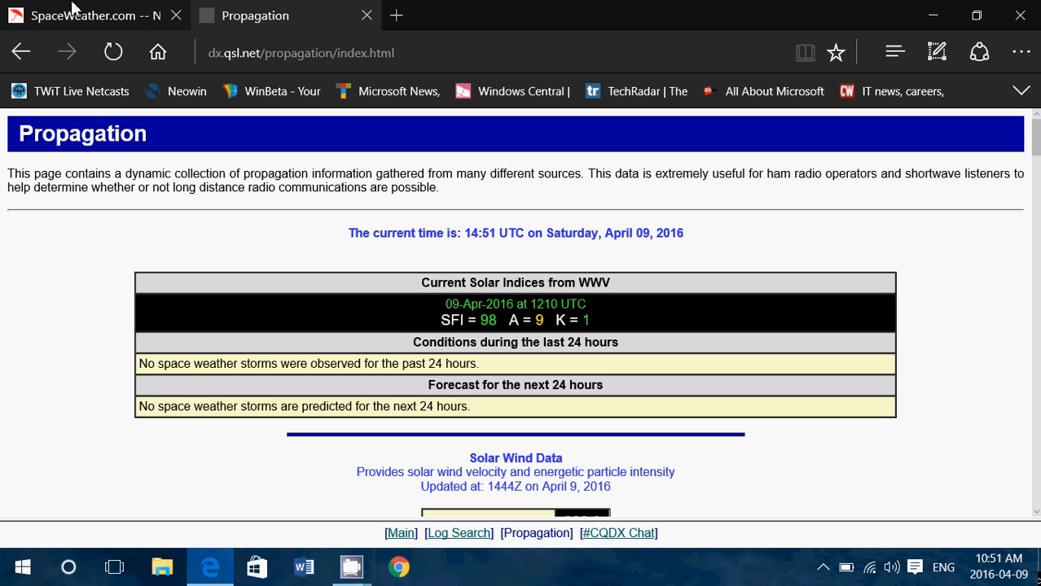
Switch back to the SpaceWeather.com AR2529 article with sunspot number 27 in view.
click(81, 15)
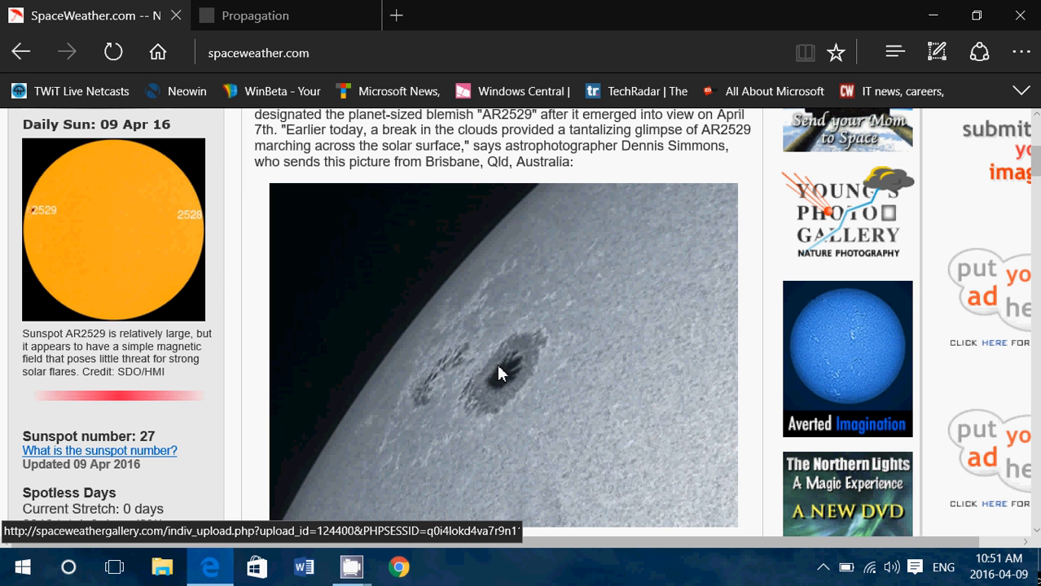
mouse_move(612, 420)
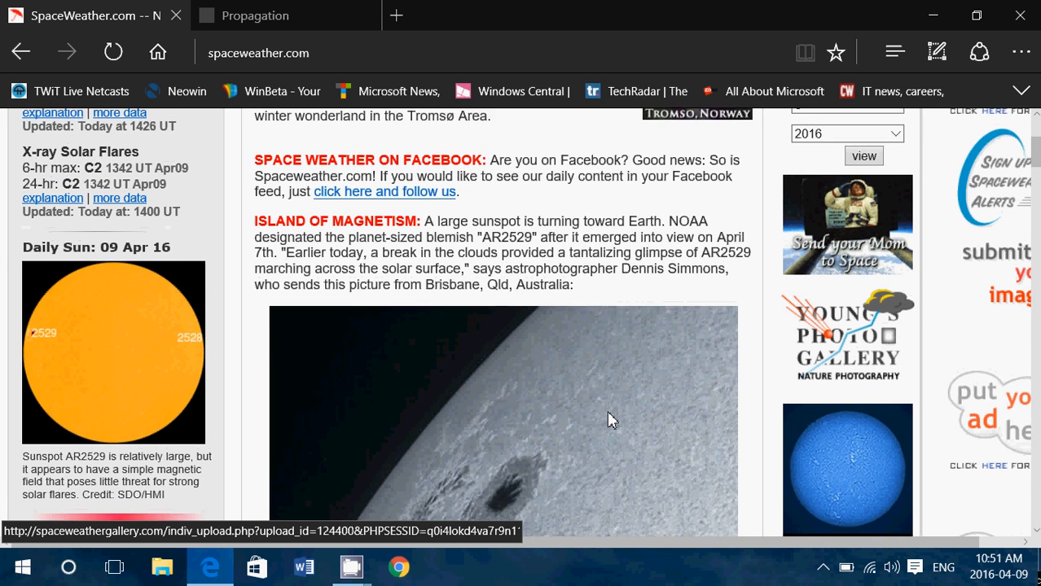
scroll(down, 3)
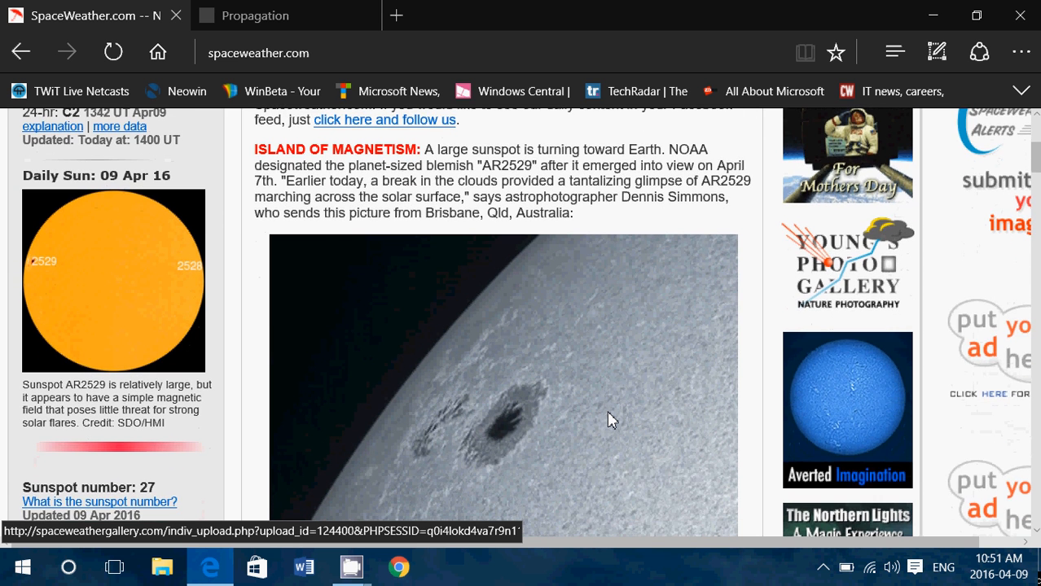
scroll(down, 3)
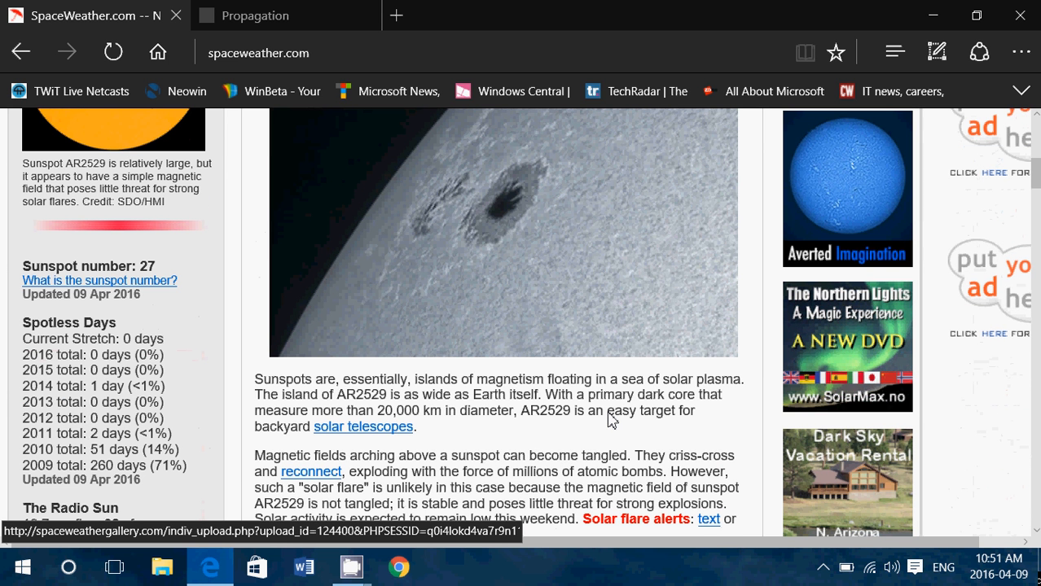
scroll(down, 3)
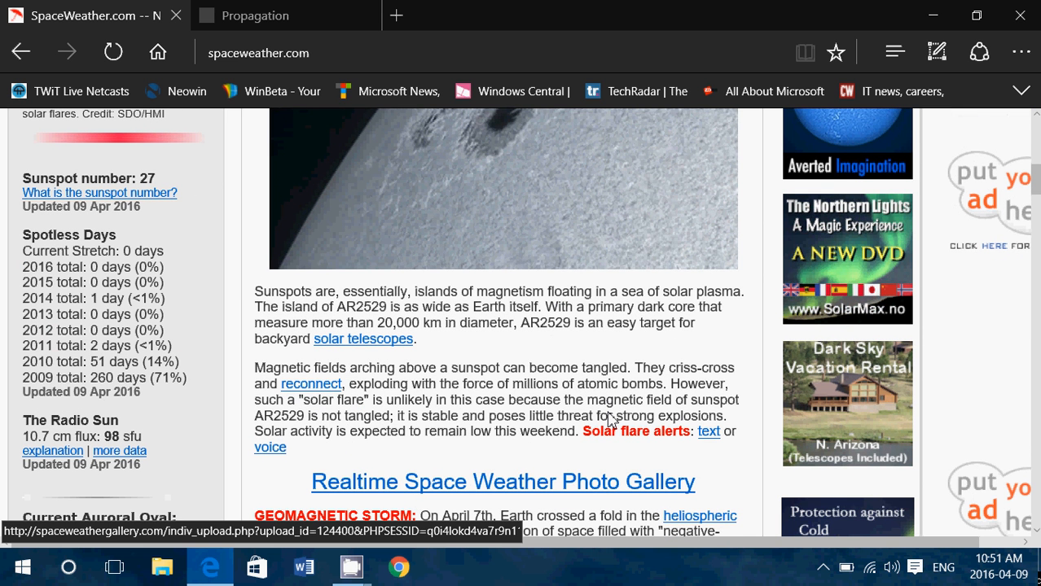
mouse_move(545, 258)
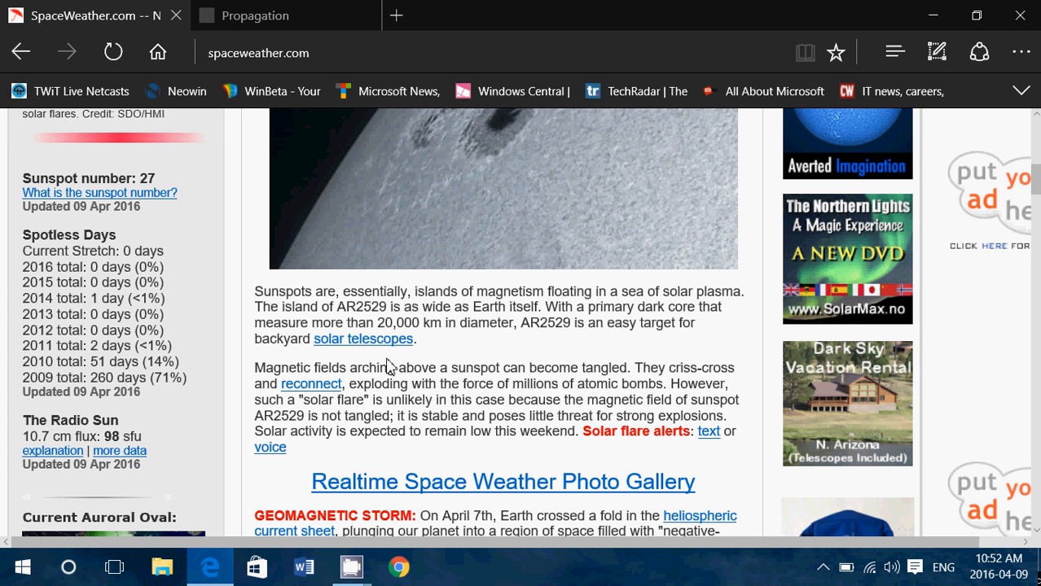
mouse_move(580, 372)
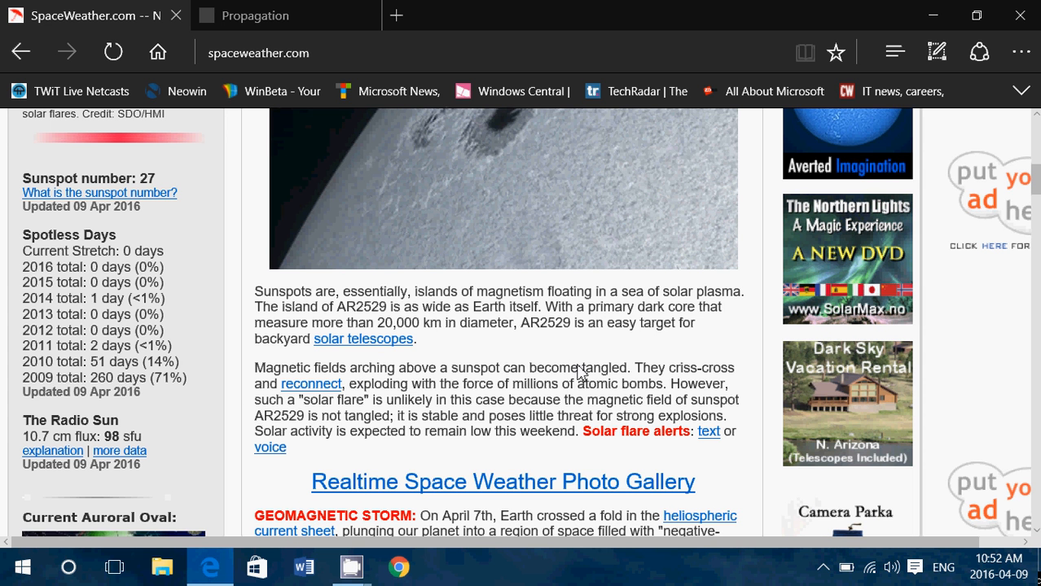
mouse_move(617, 371)
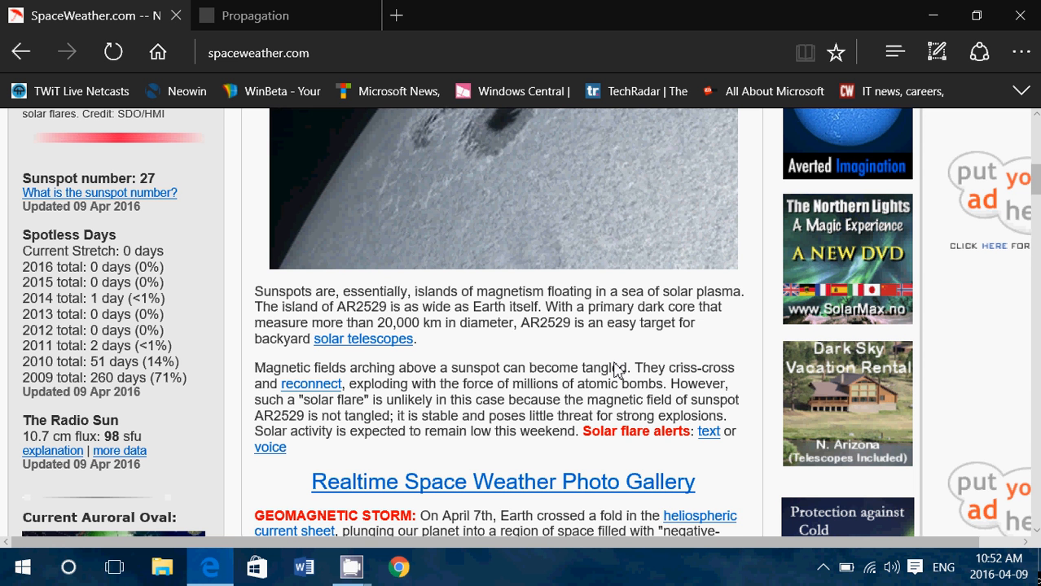
scroll(down, 3)
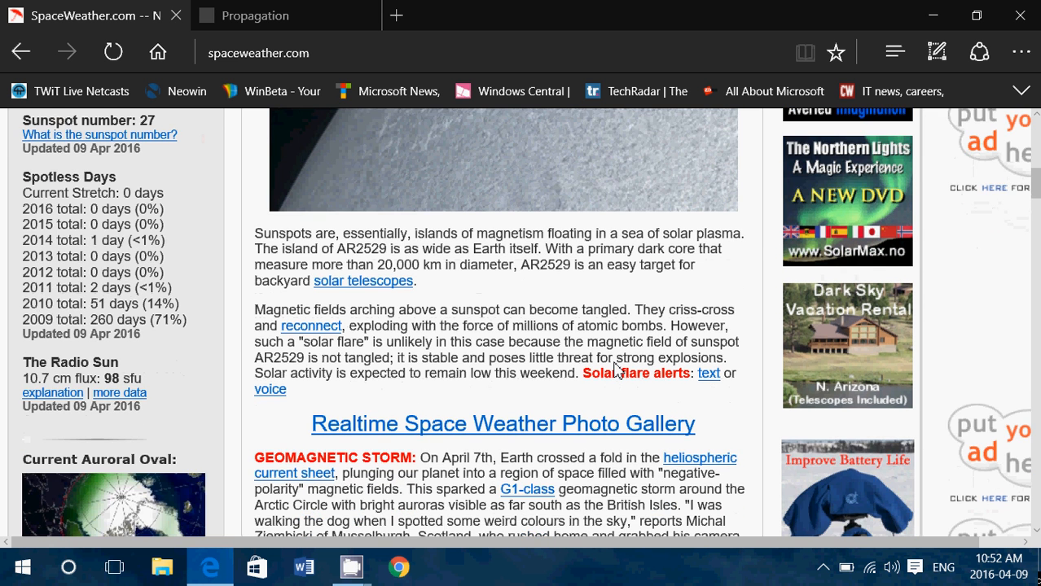
scroll(down, 3)
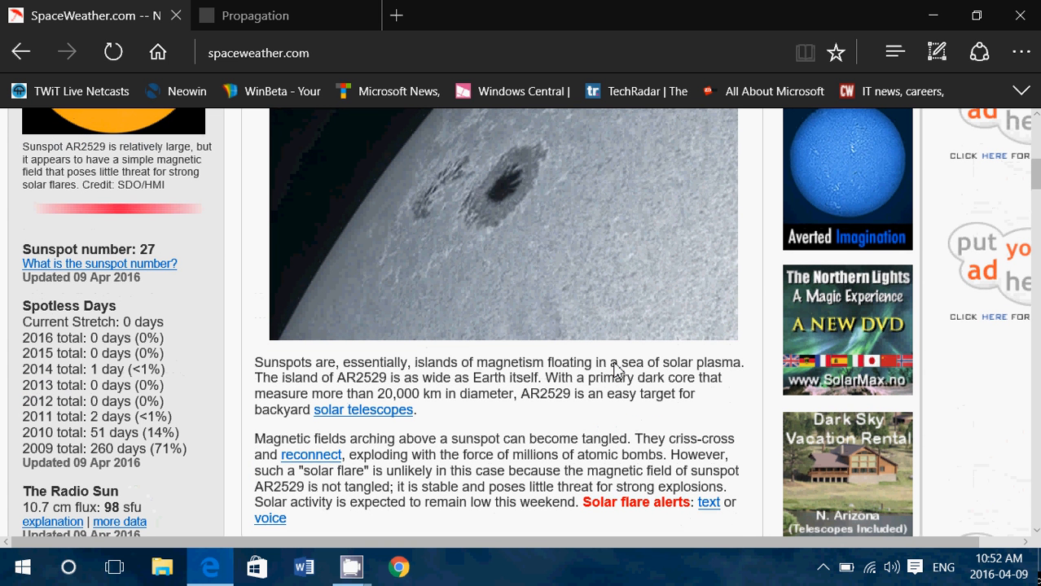
mouse_move(537, 420)
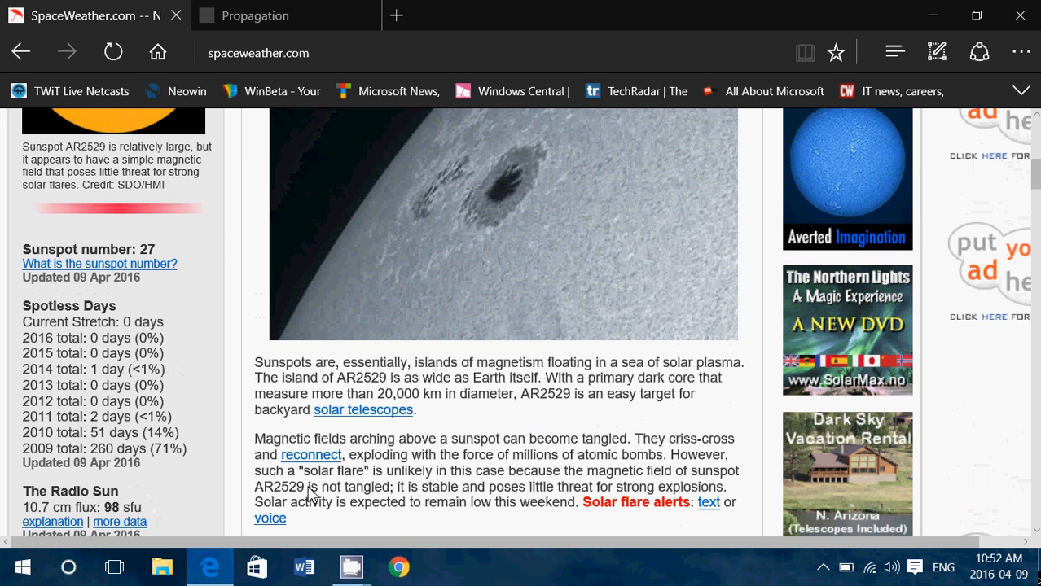
mouse_move(335, 496)
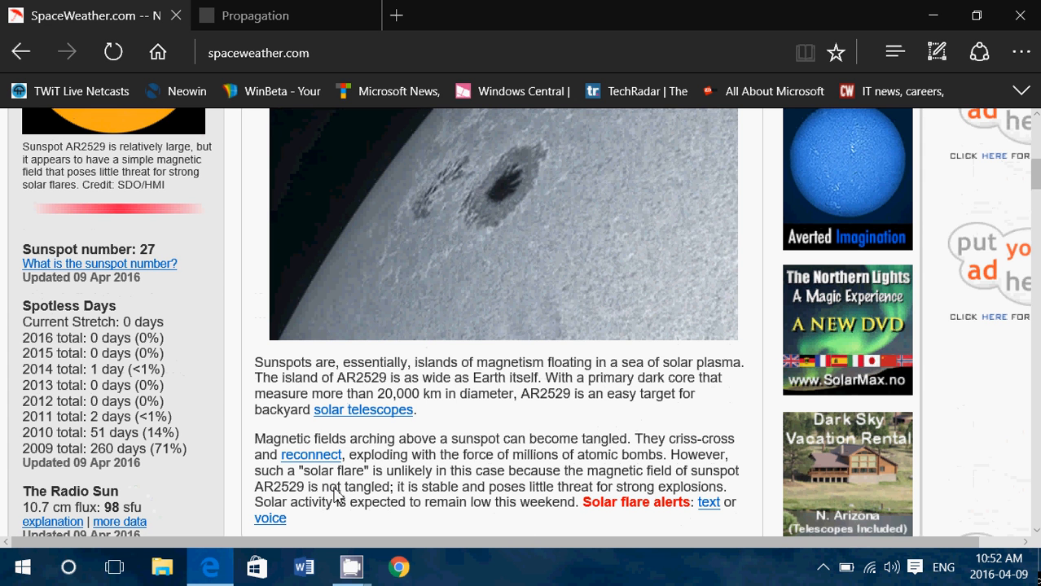
mouse_move(471, 469)
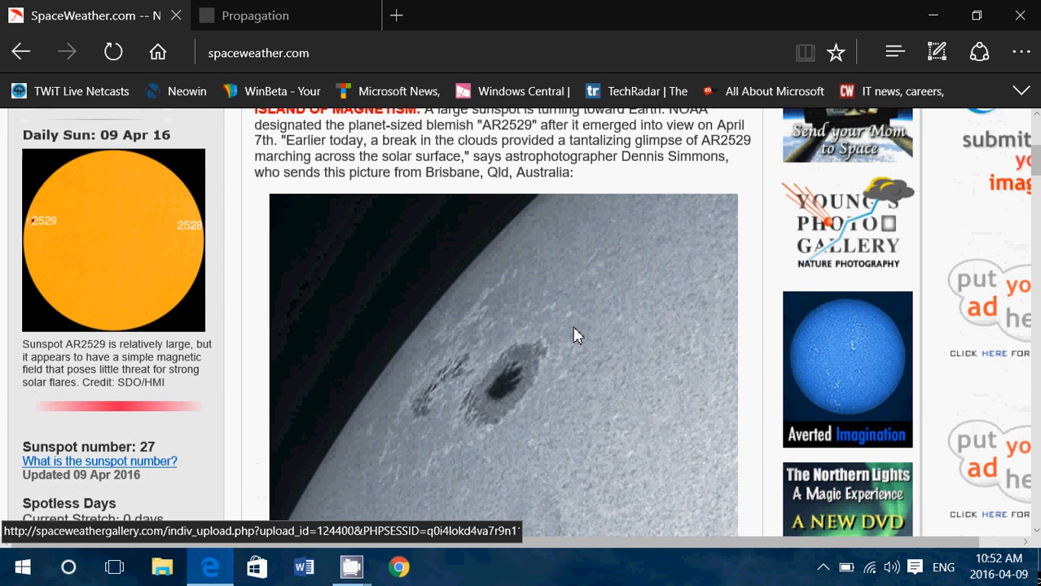
Return to the dx.qsl.net Propagation page with WWV indices SFI 98, A 9, K 1.
scroll(down, 3)
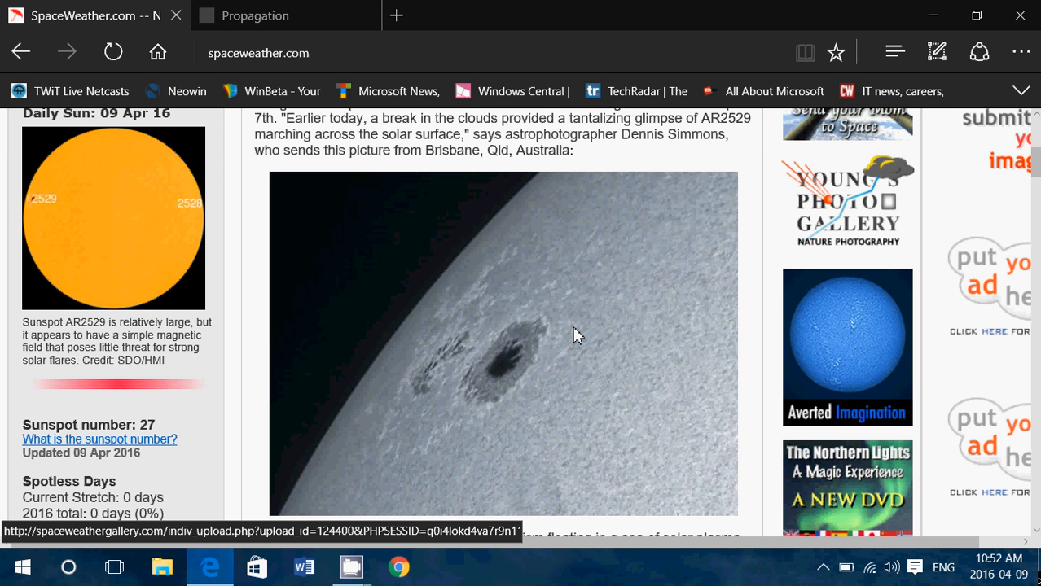
mouse_move(544, 461)
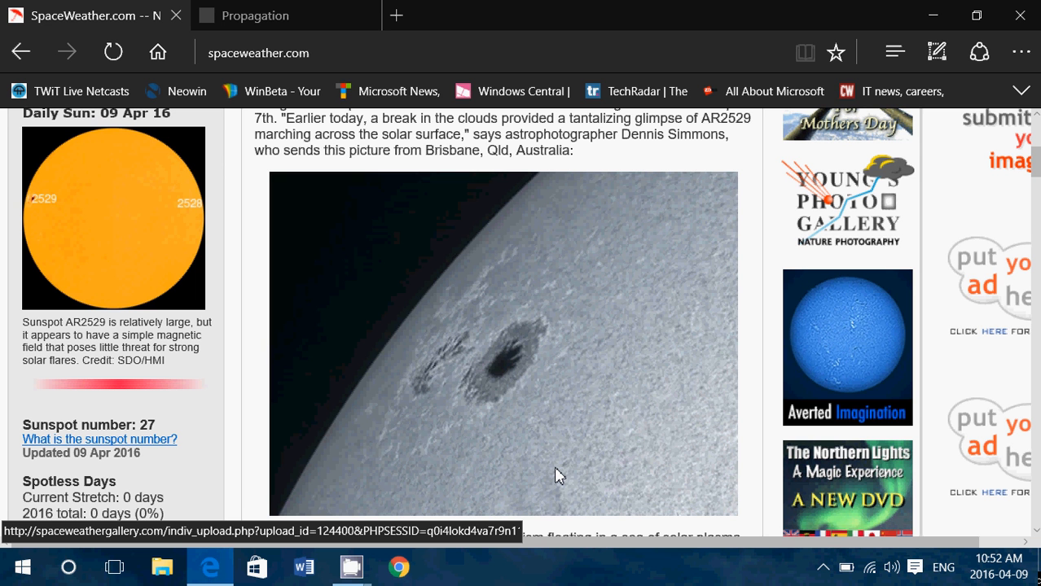
mouse_move(423, 295)
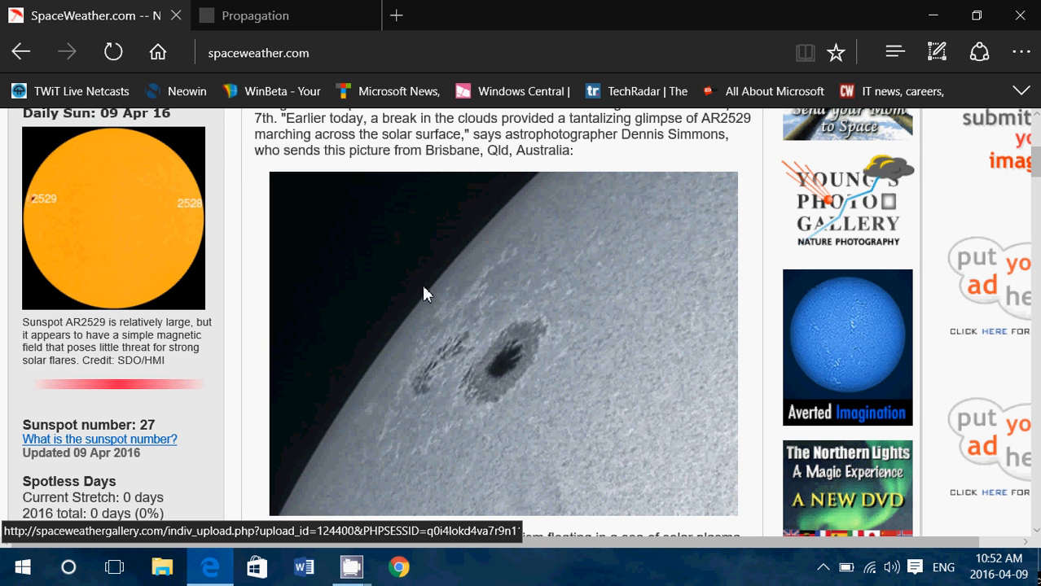
mouse_move(511, 320)
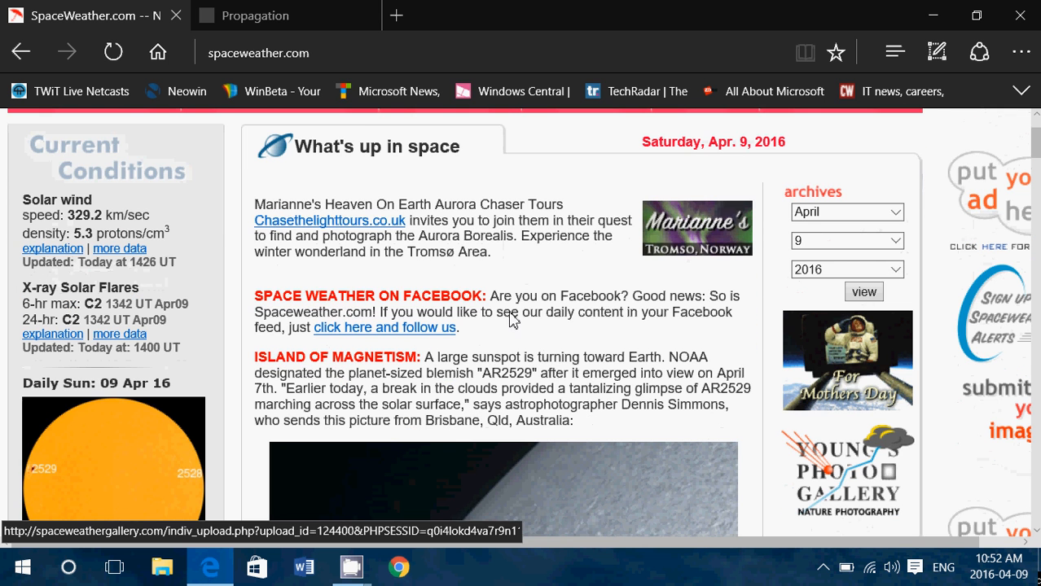
click(254, 15)
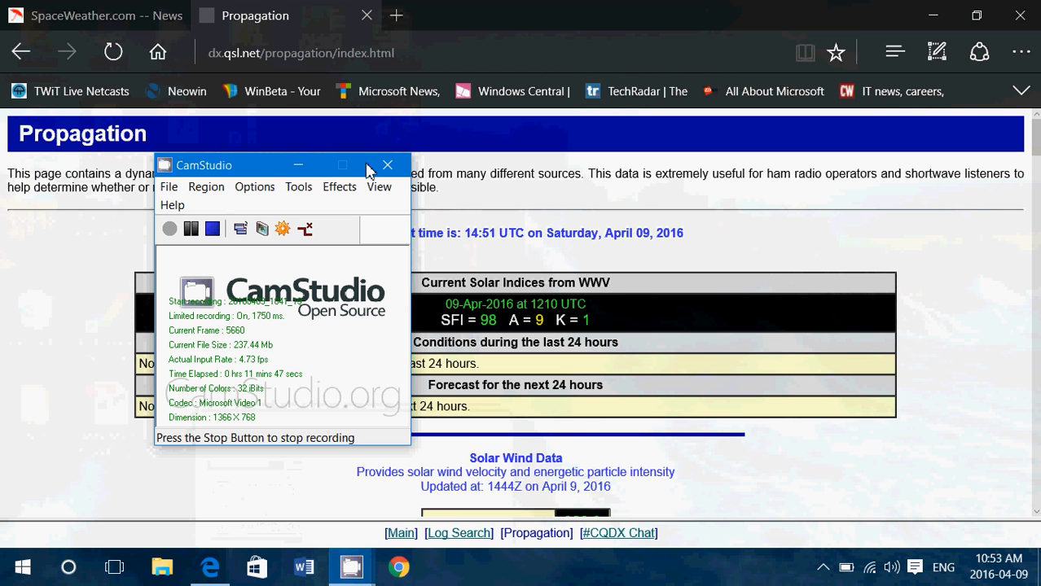
mouse_move(388, 166)
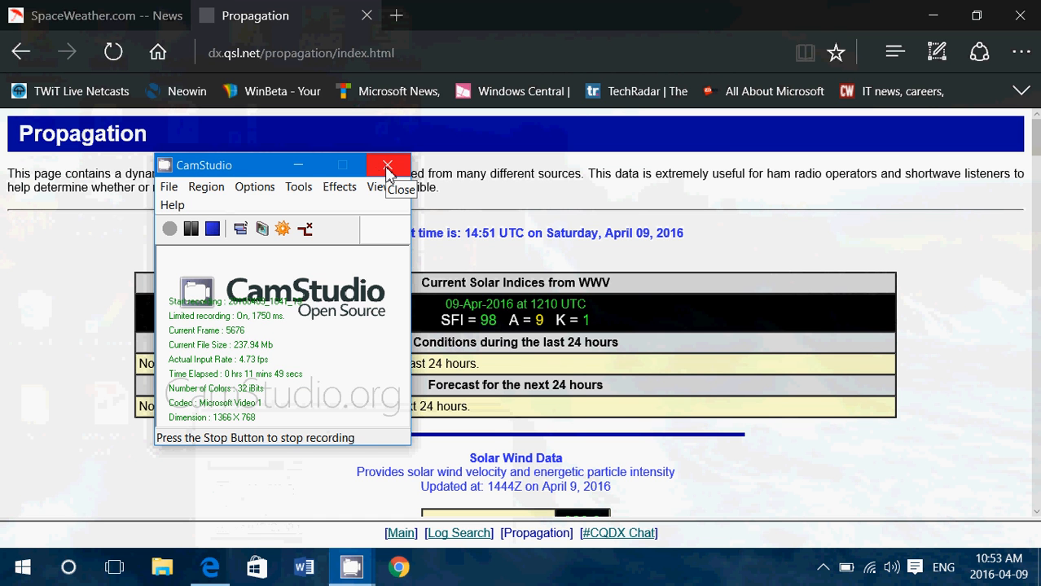